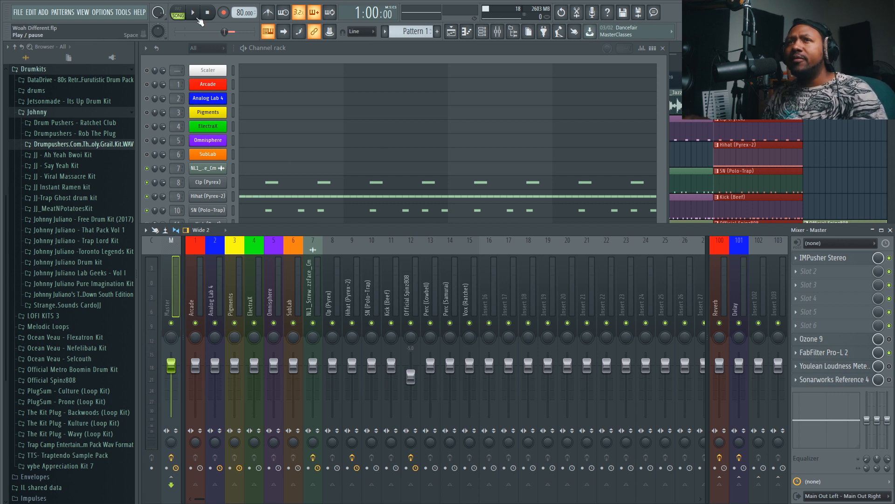
- Play and stop the beat, then bring up the Channel Rack with all drum channels
left_click(192, 12)
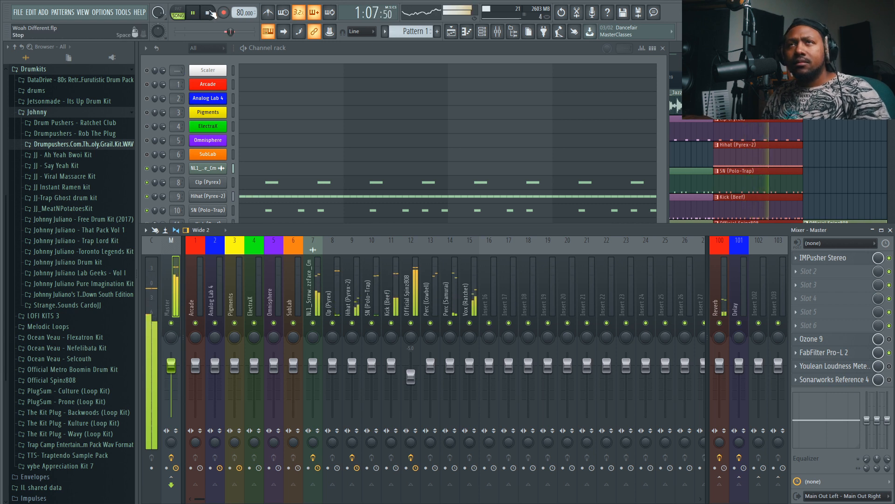
left_click(207, 12)
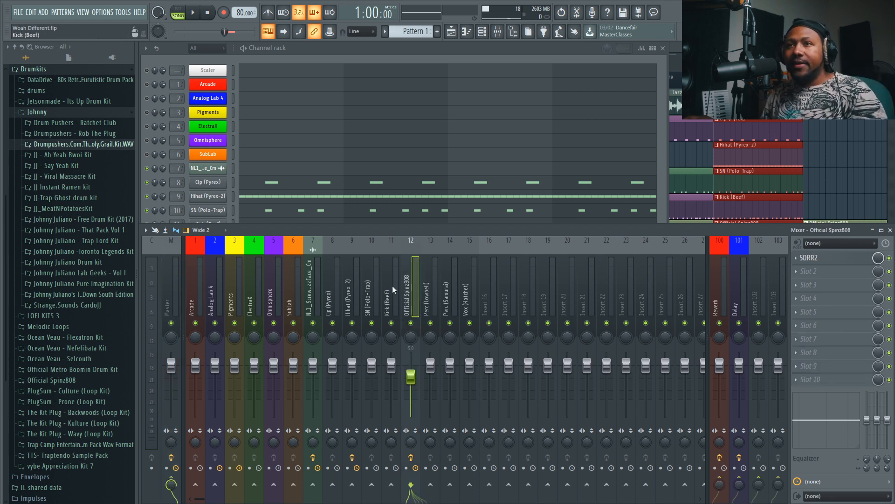
left_click(312, 286)
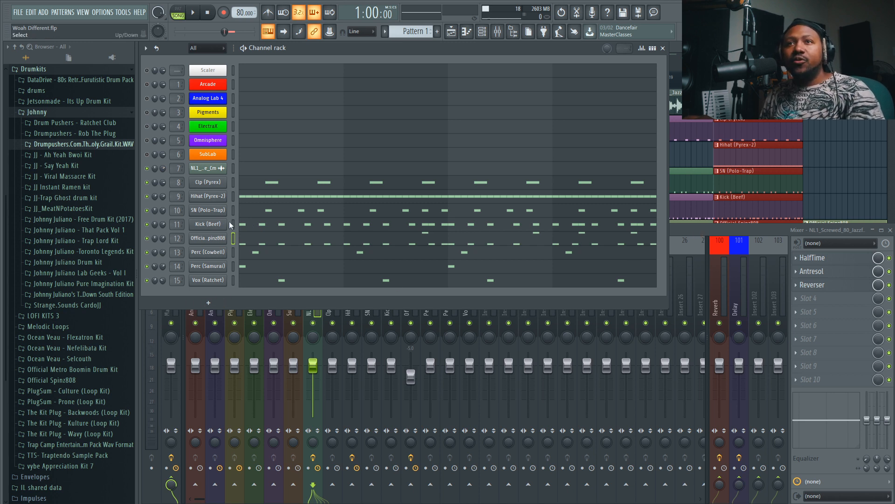
- Clone Kick (Beef) into Kick (Beef) #2 and route it to mixer insert 16
right_click(207, 223)
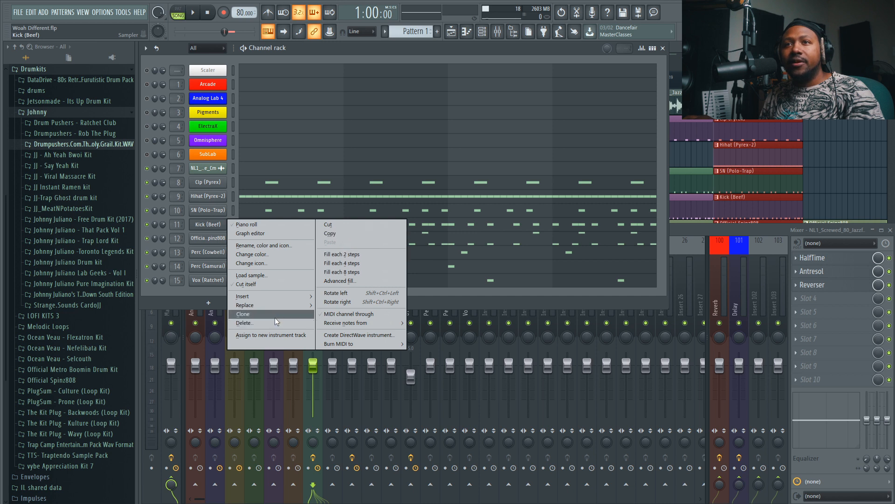
left_click(242, 314)
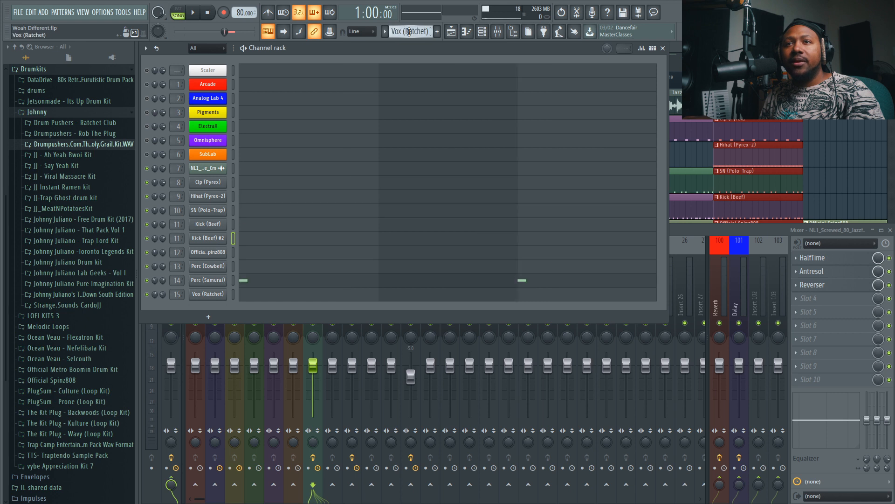
left_click(207, 223)
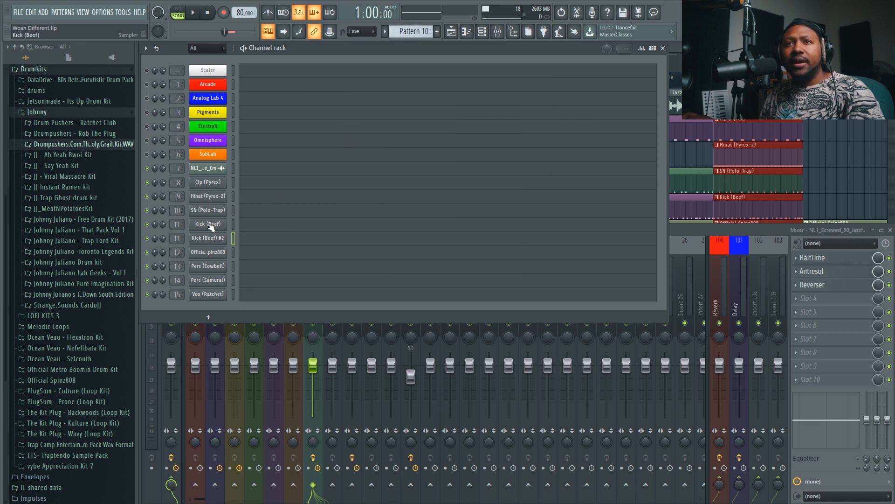
right_click(207, 223)
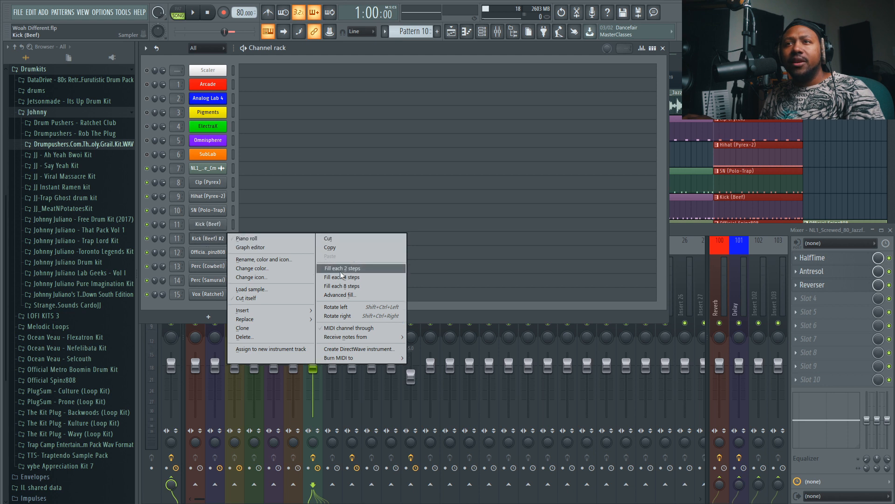
left_click(341, 268)
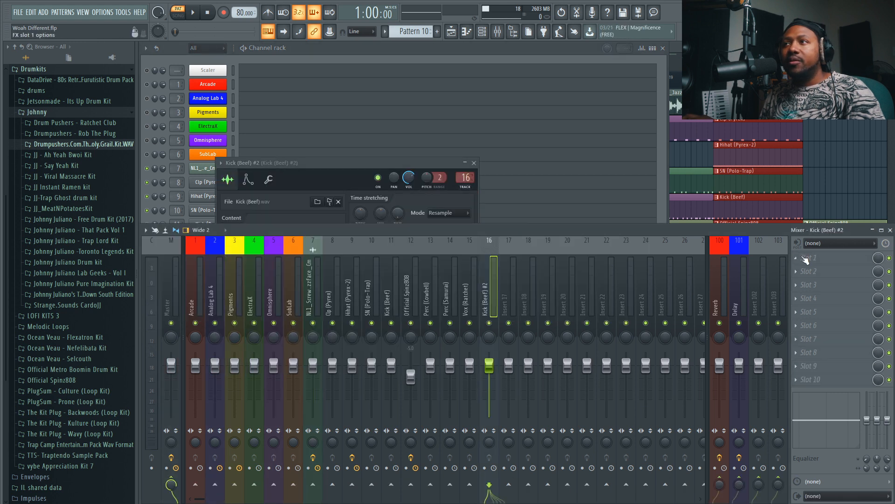
- Load FabFilter Pro-Q 3 on insert 16 and trigger Kick (Beef) #2 through its analyzer
left_click(810, 257)
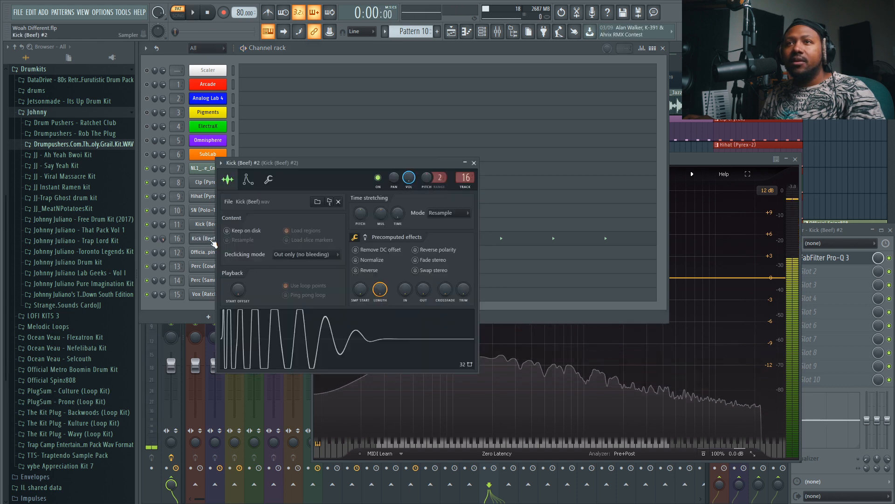
left_click(364, 237)
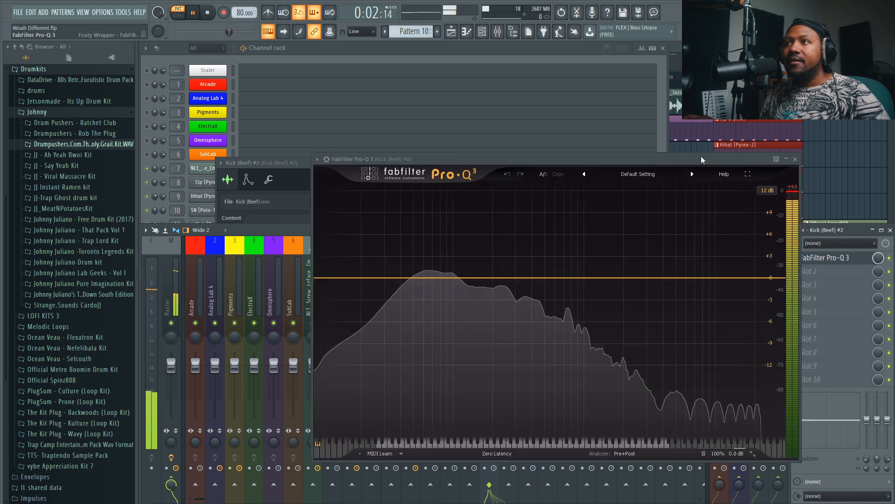
left_click(207, 12)
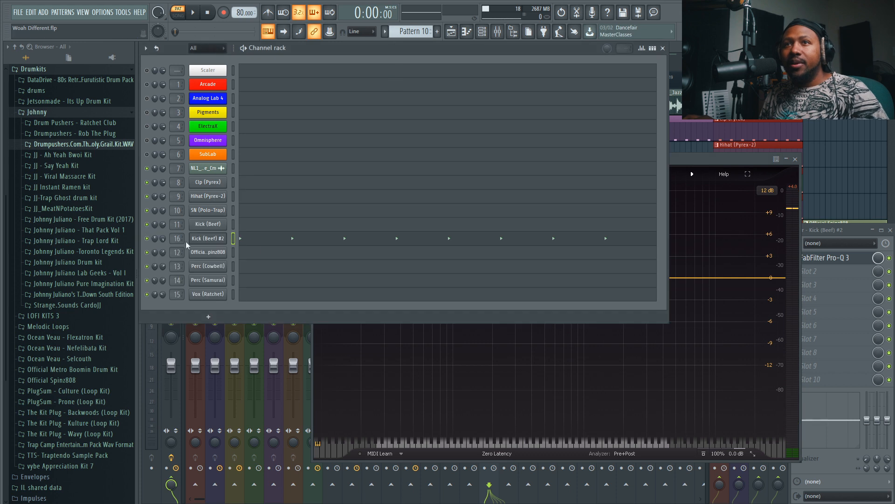
- Reopen the Pro-Q 3 window on insert 16 in front of the channel list
left_click(192, 11)
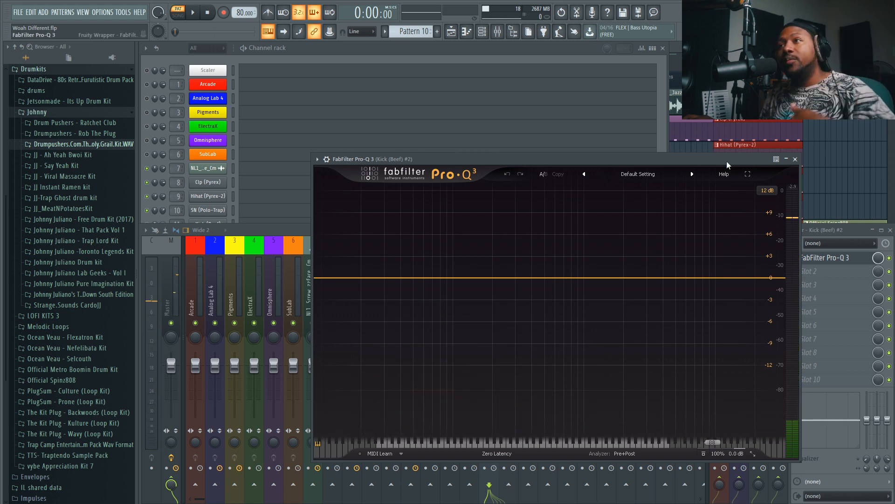
left_click(794, 159)
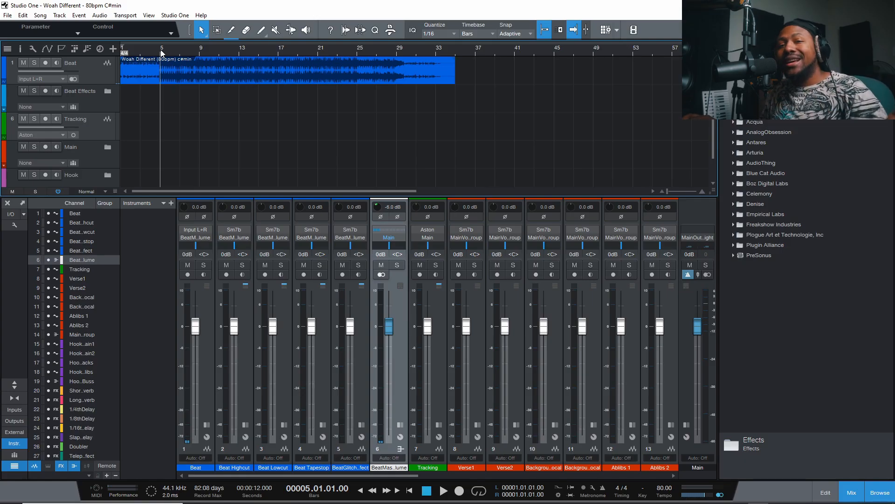
mouse_move(152, 68)
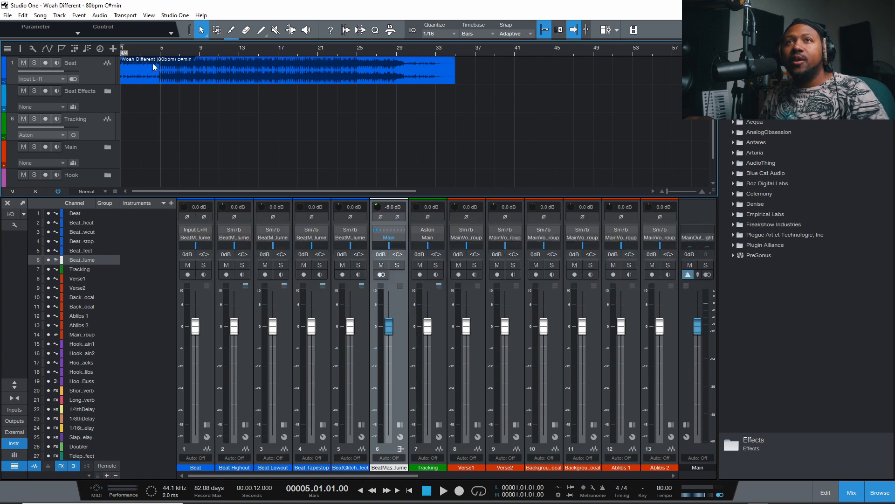
mouse_move(254, 146)
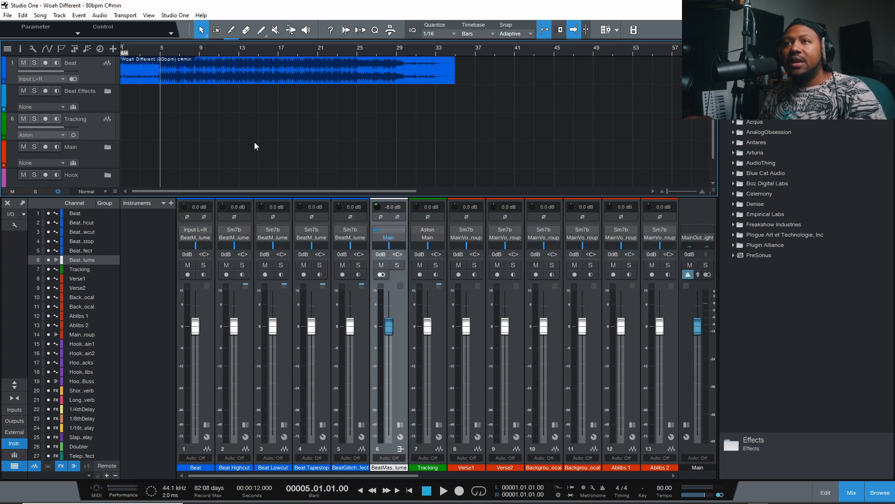
- Show the Woah Different song's Console in Studio One's Mix view
left_click(24, 212)
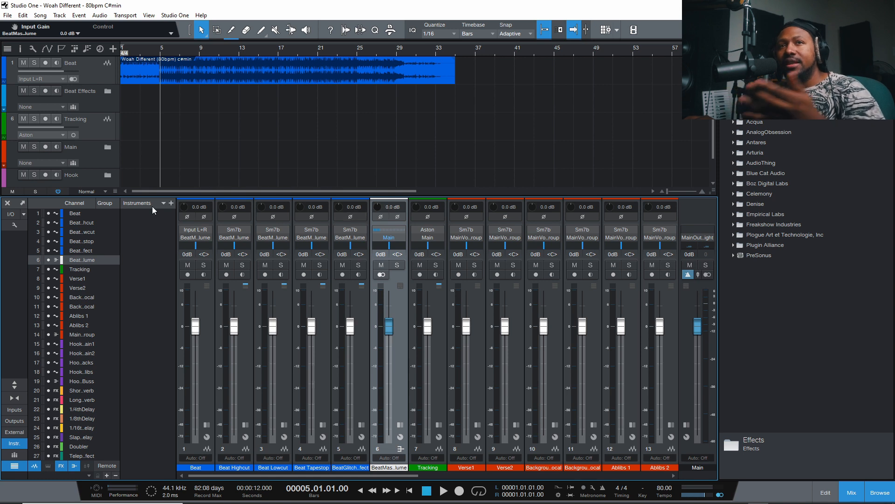
- Enable Input controls on every console channel from the Console options menu
left_click(11, 202)
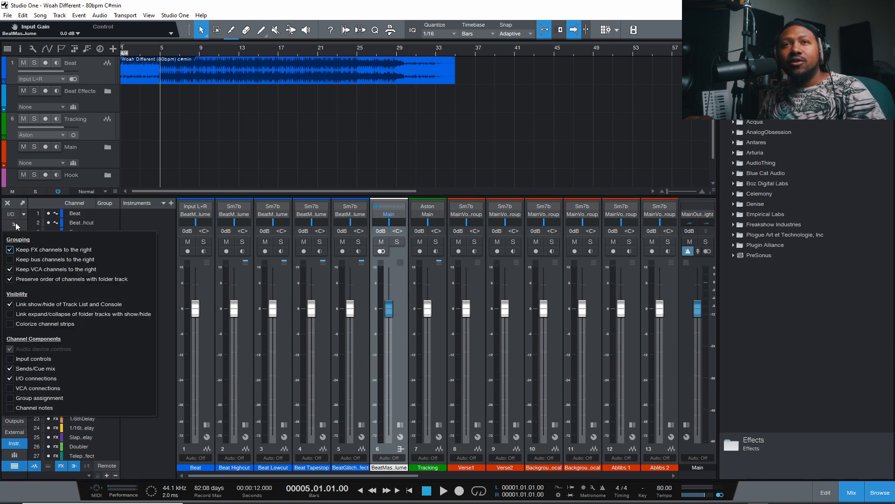
left_click(10, 358)
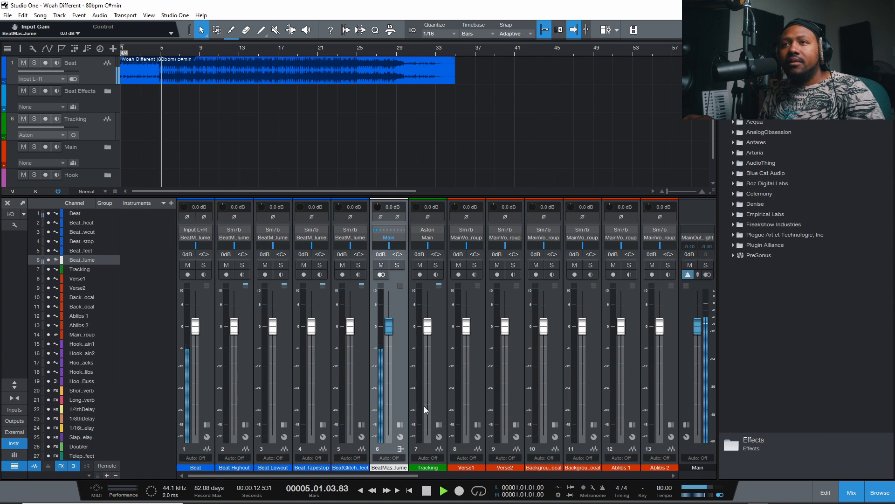
- Turn channel 6's Input Gain knob down to -8.2 dB
left_click_drag(389, 324, 389, 342)
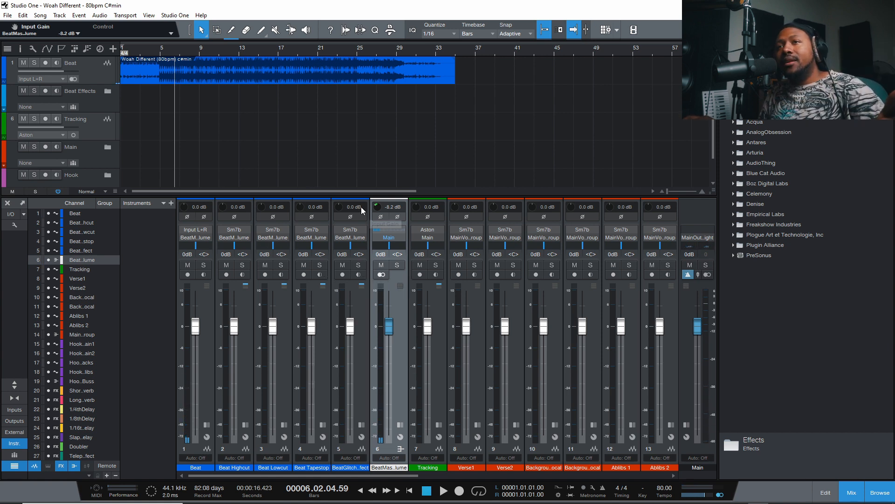
mouse_move(476, 292)
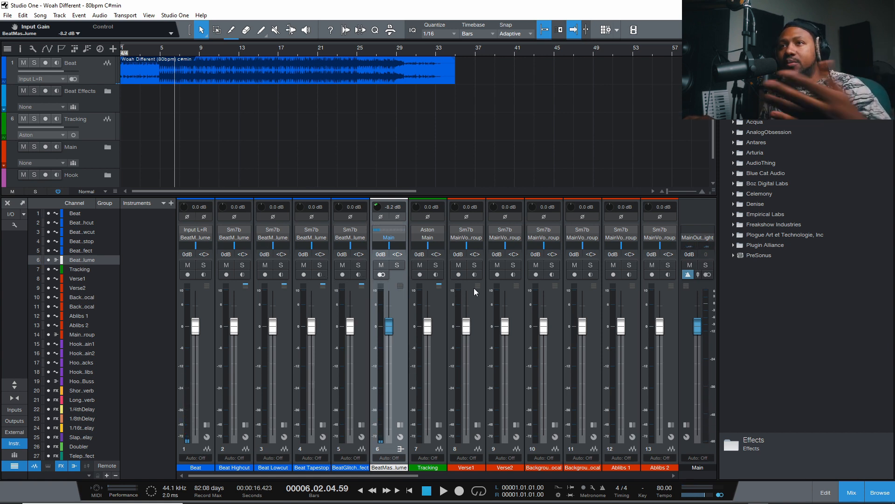